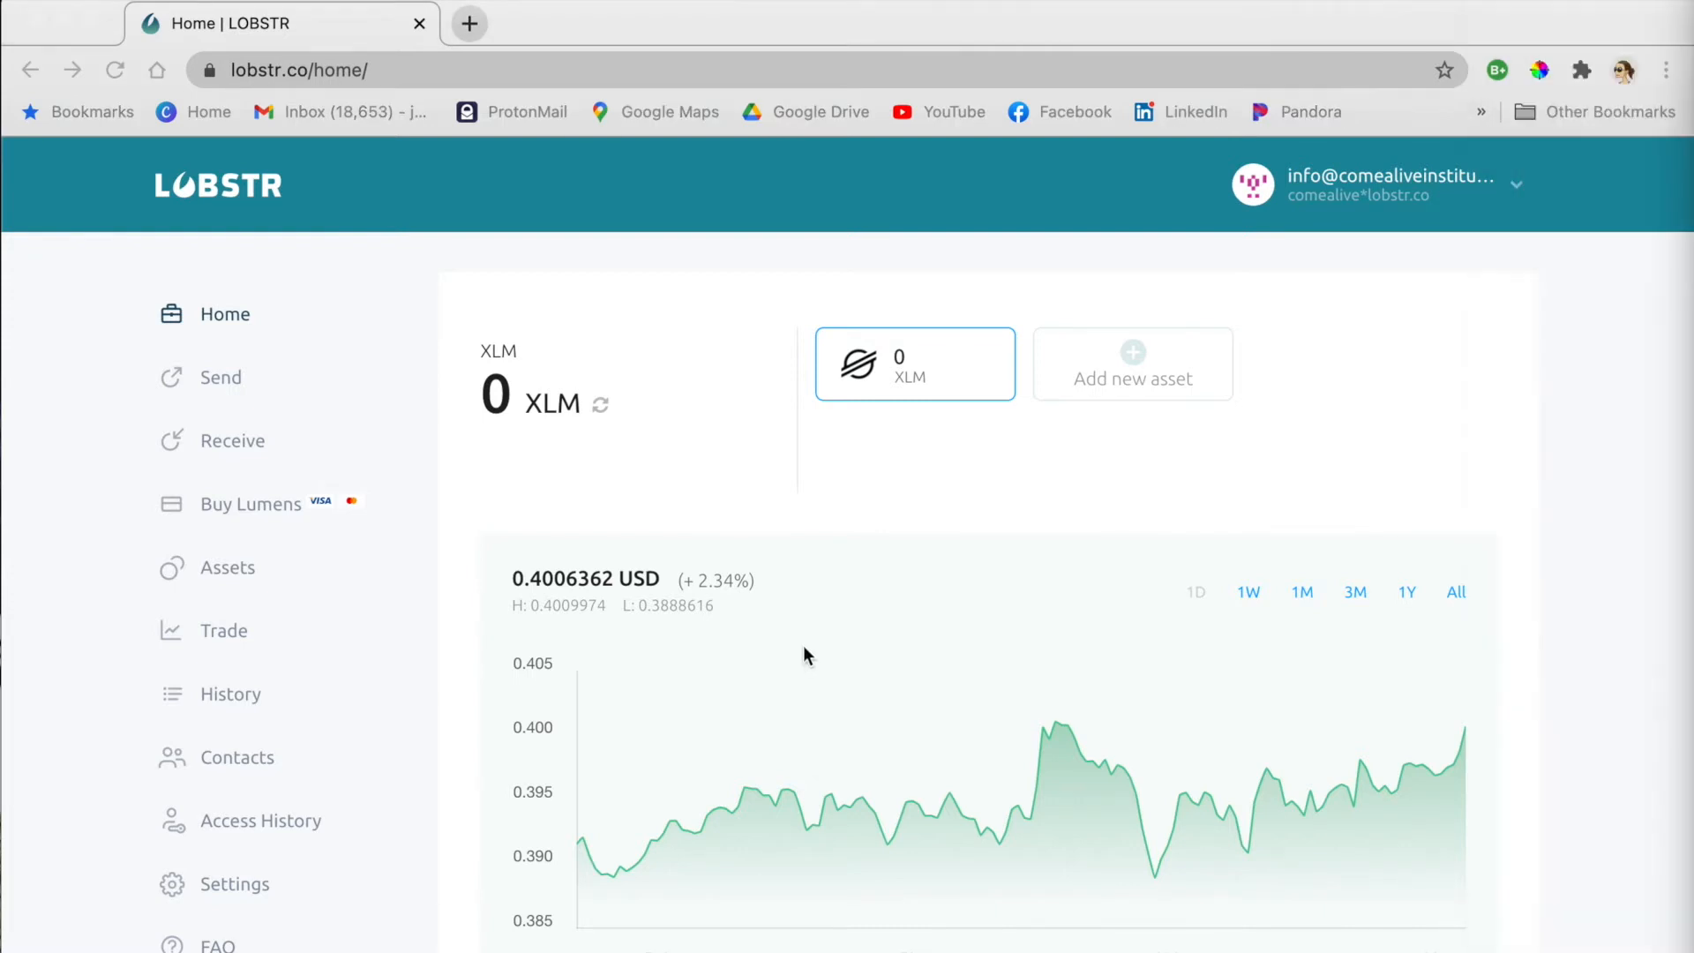
mouse_move(798, 653)
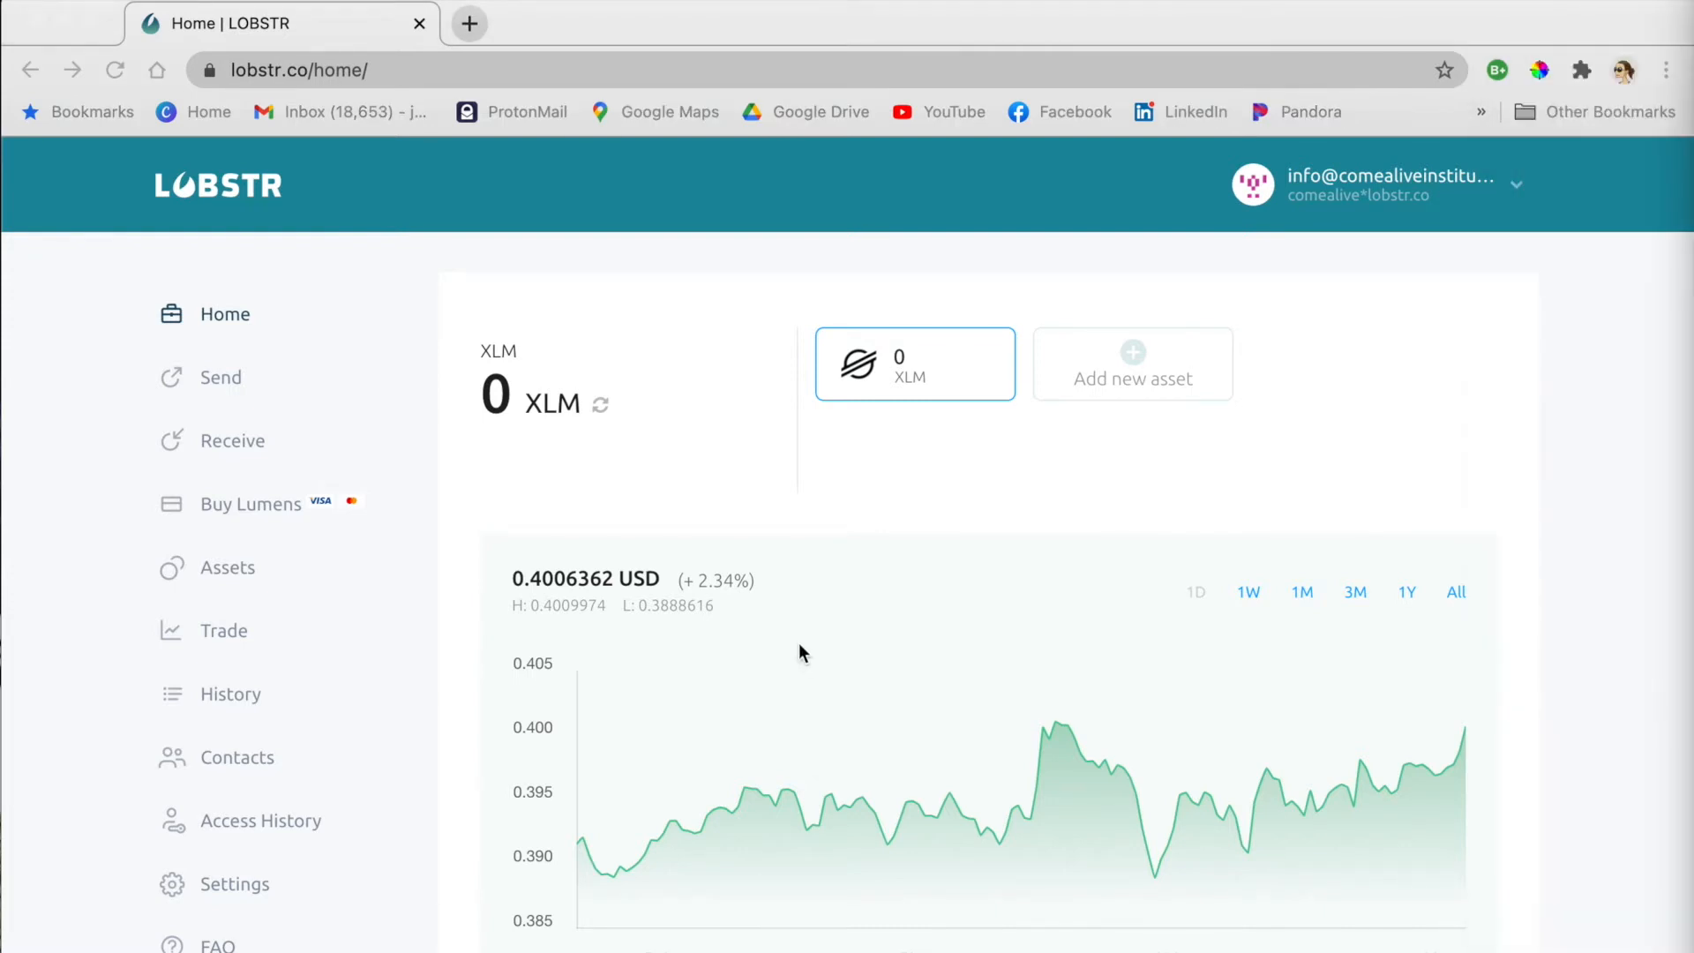
mouse_move(291, 529)
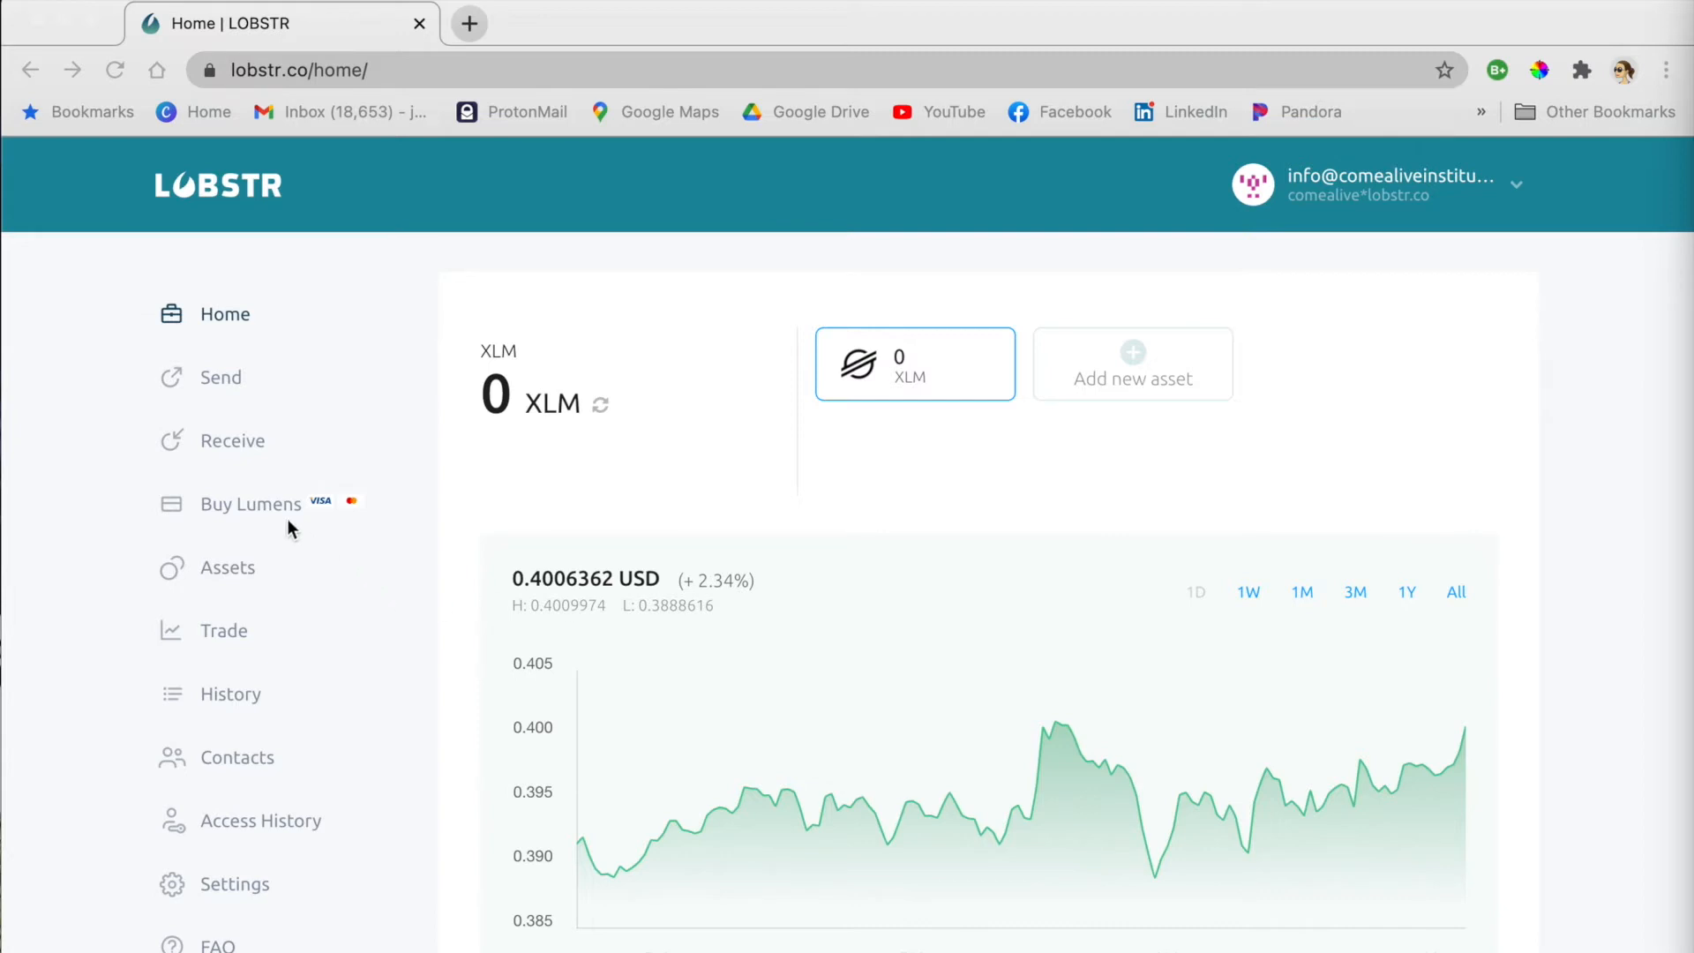
mouse_move(282, 515)
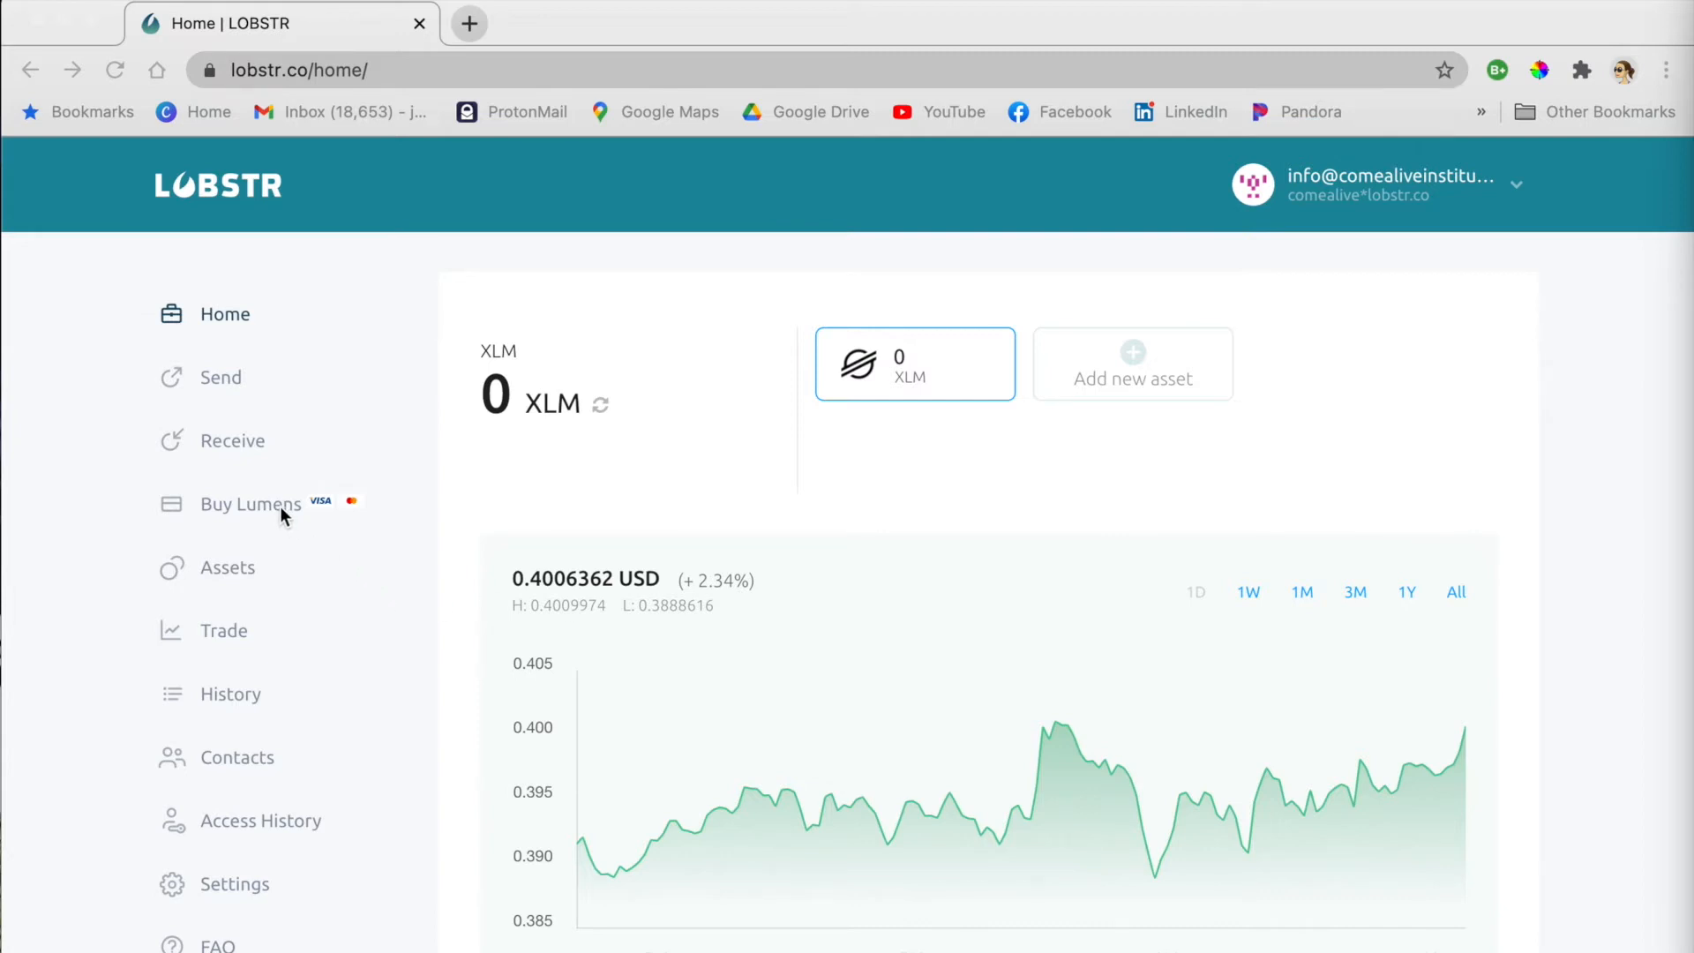
mouse_move(268, 523)
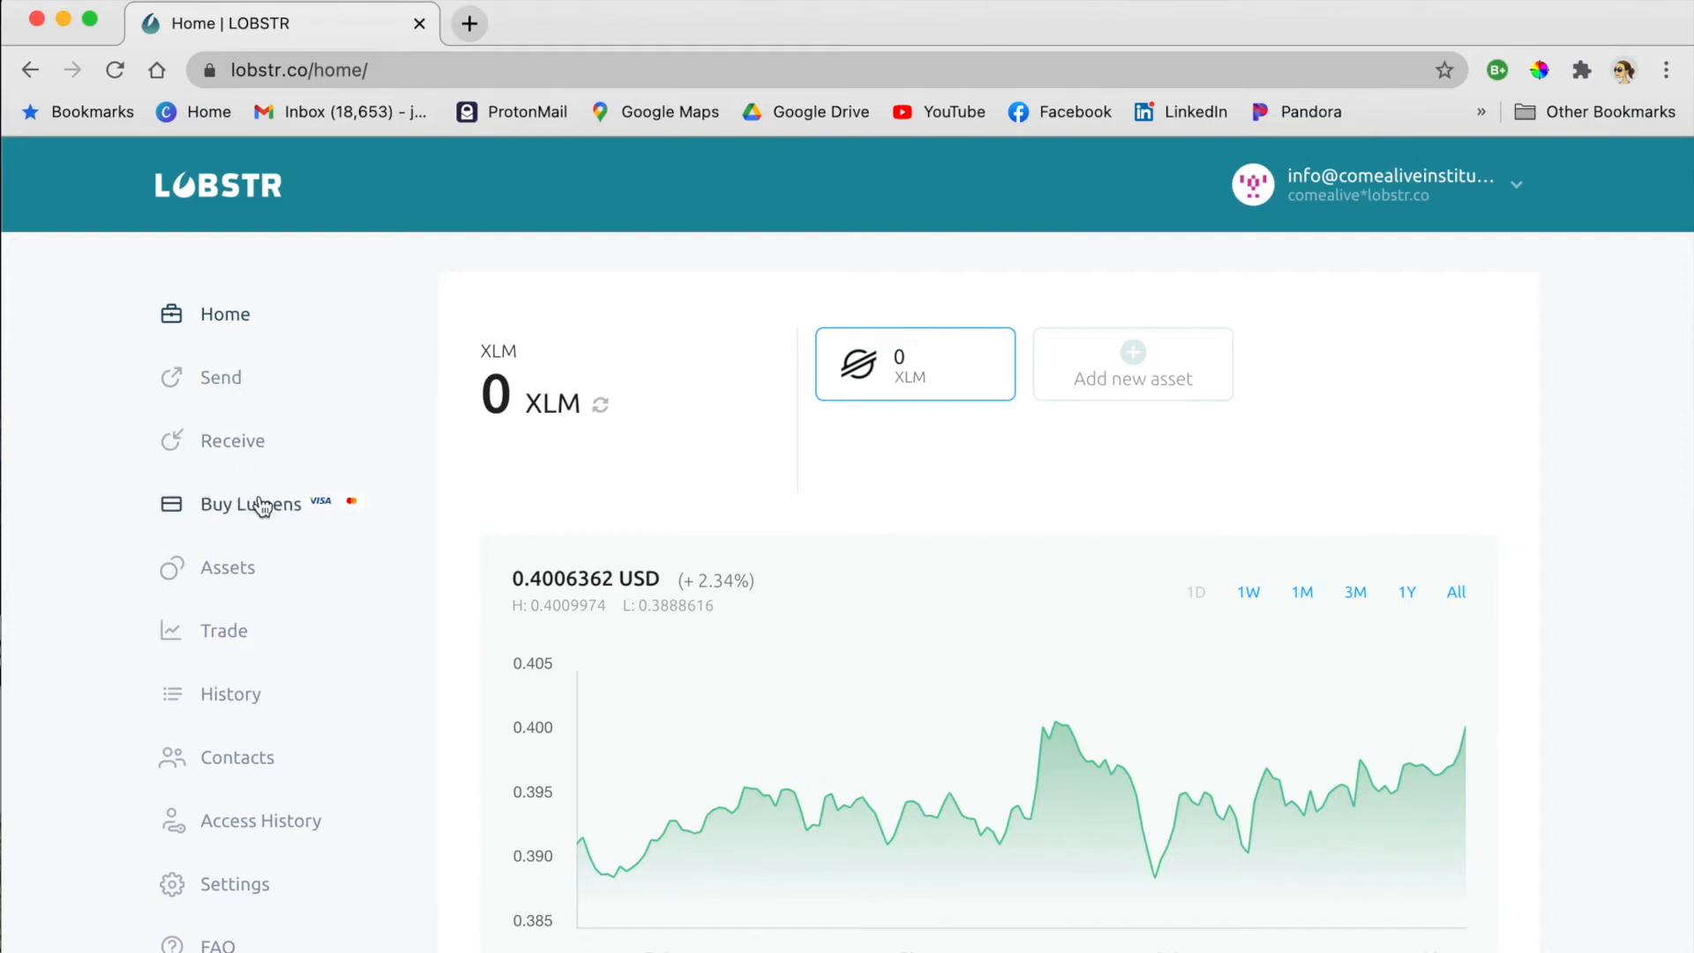
Step: Go to the Buy Lumens page from the left sidebar of the wallet
click(251, 505)
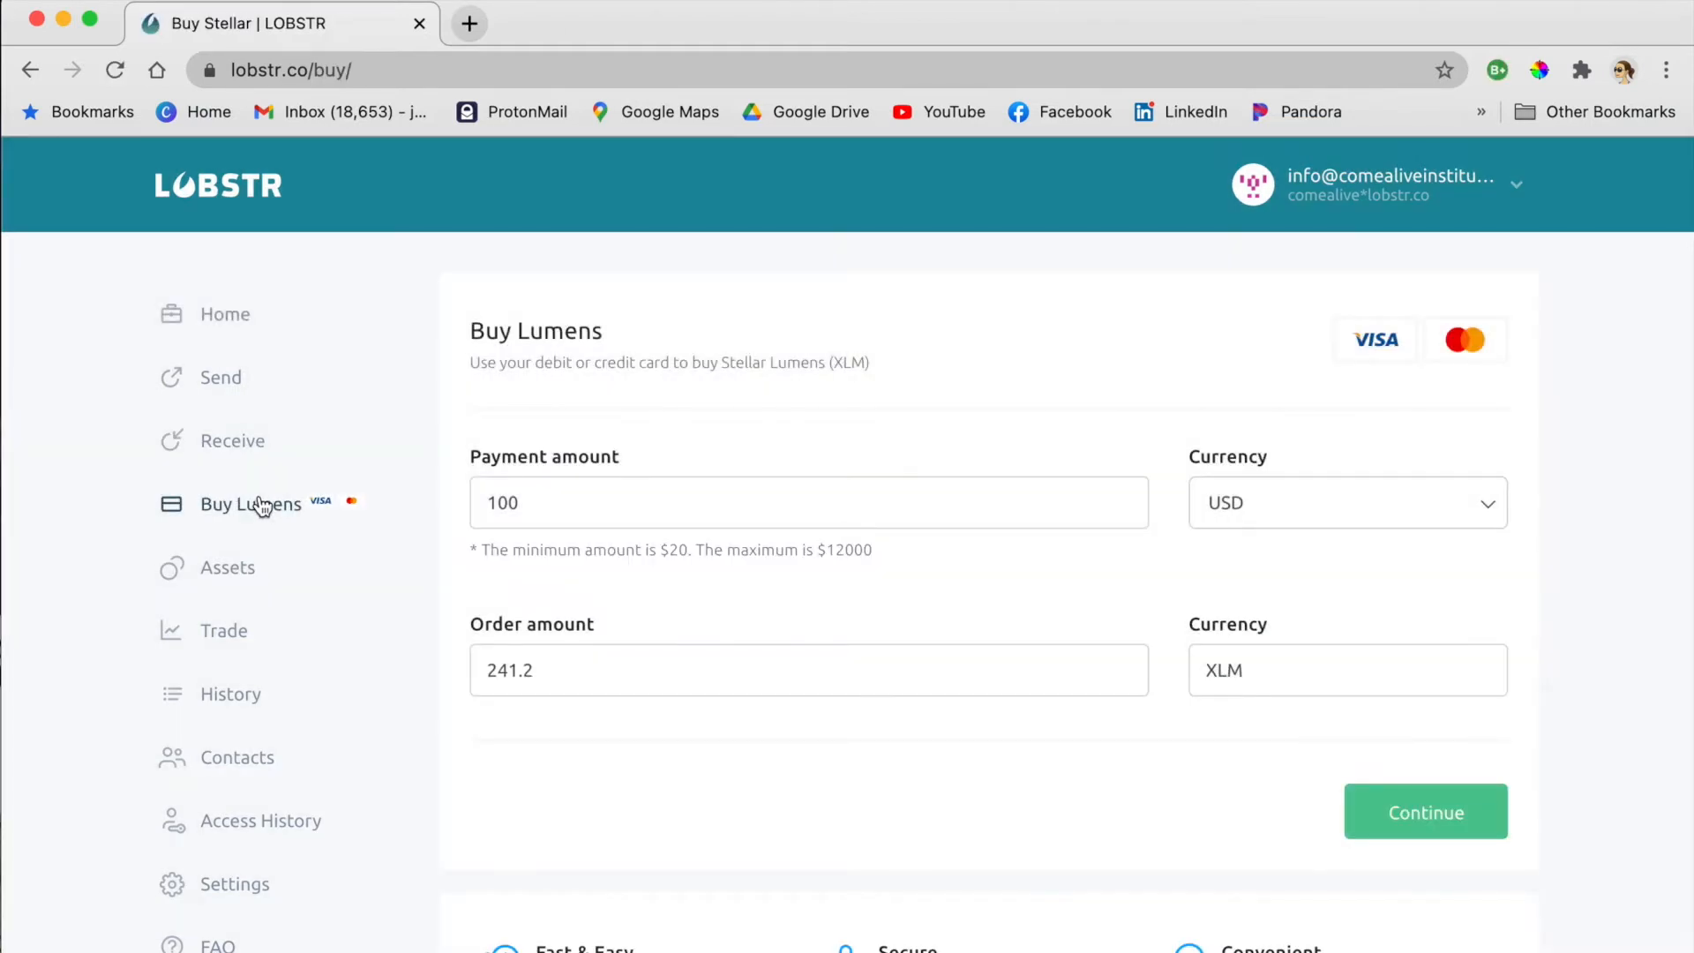
Step: Replace the 100 USD payment amount with 25 USD (60.3 XLM) and continue to the order confirmation
click(484, 512)
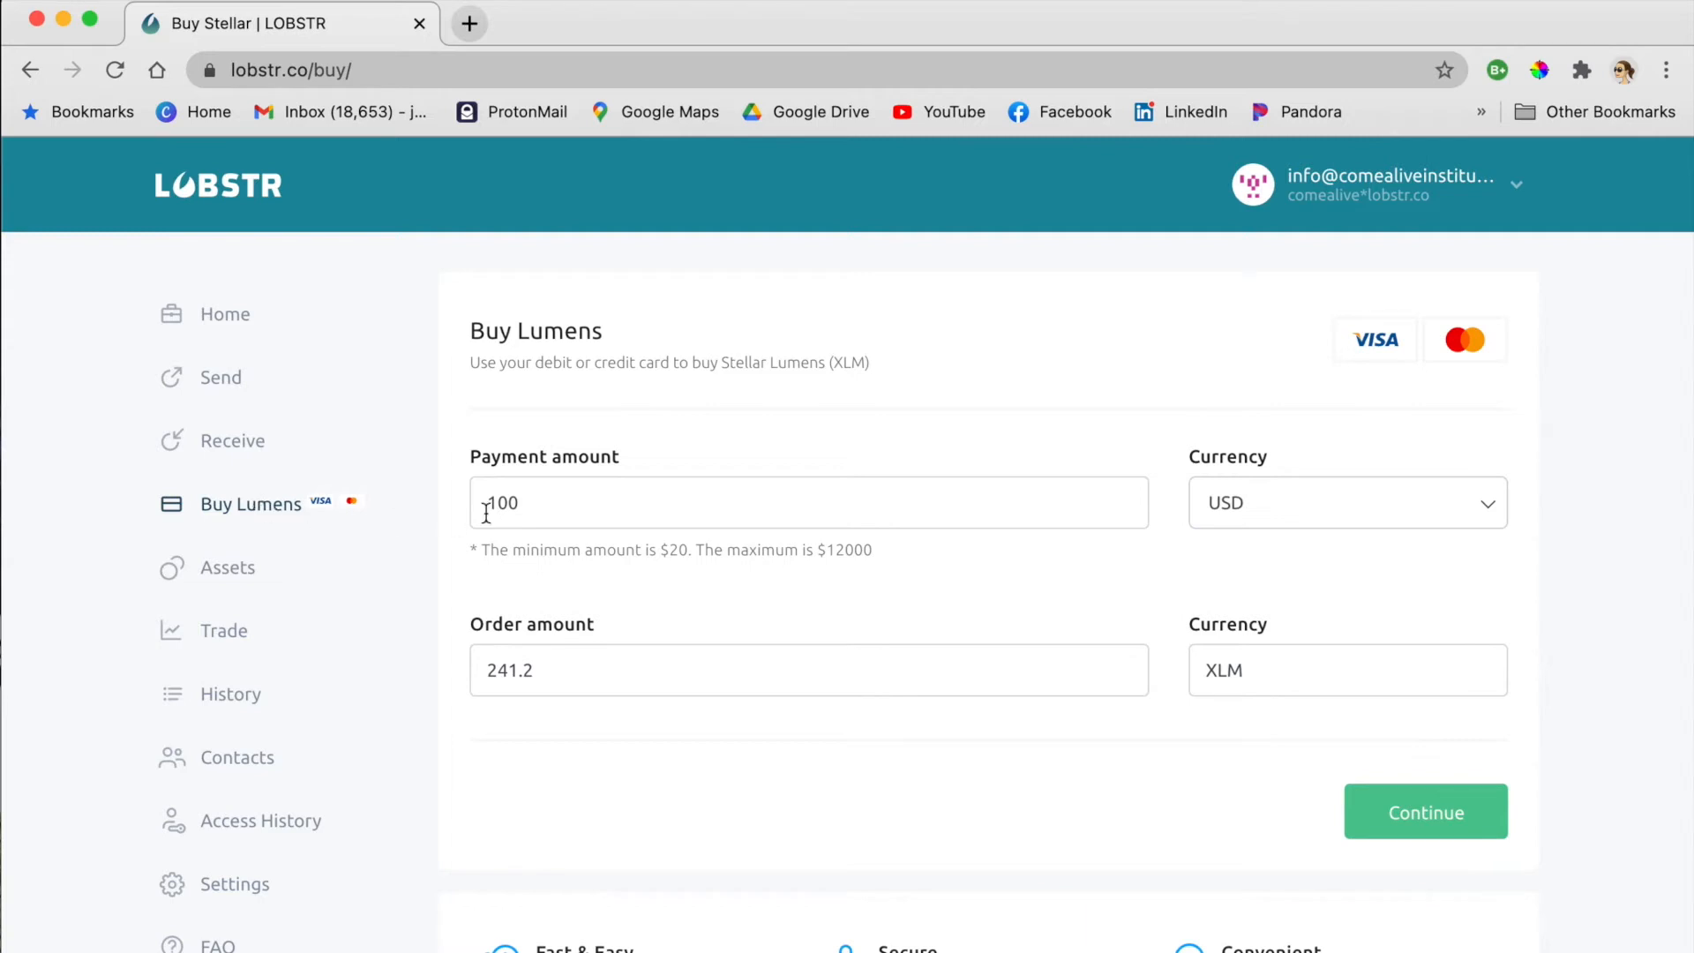
double_click(502, 503)
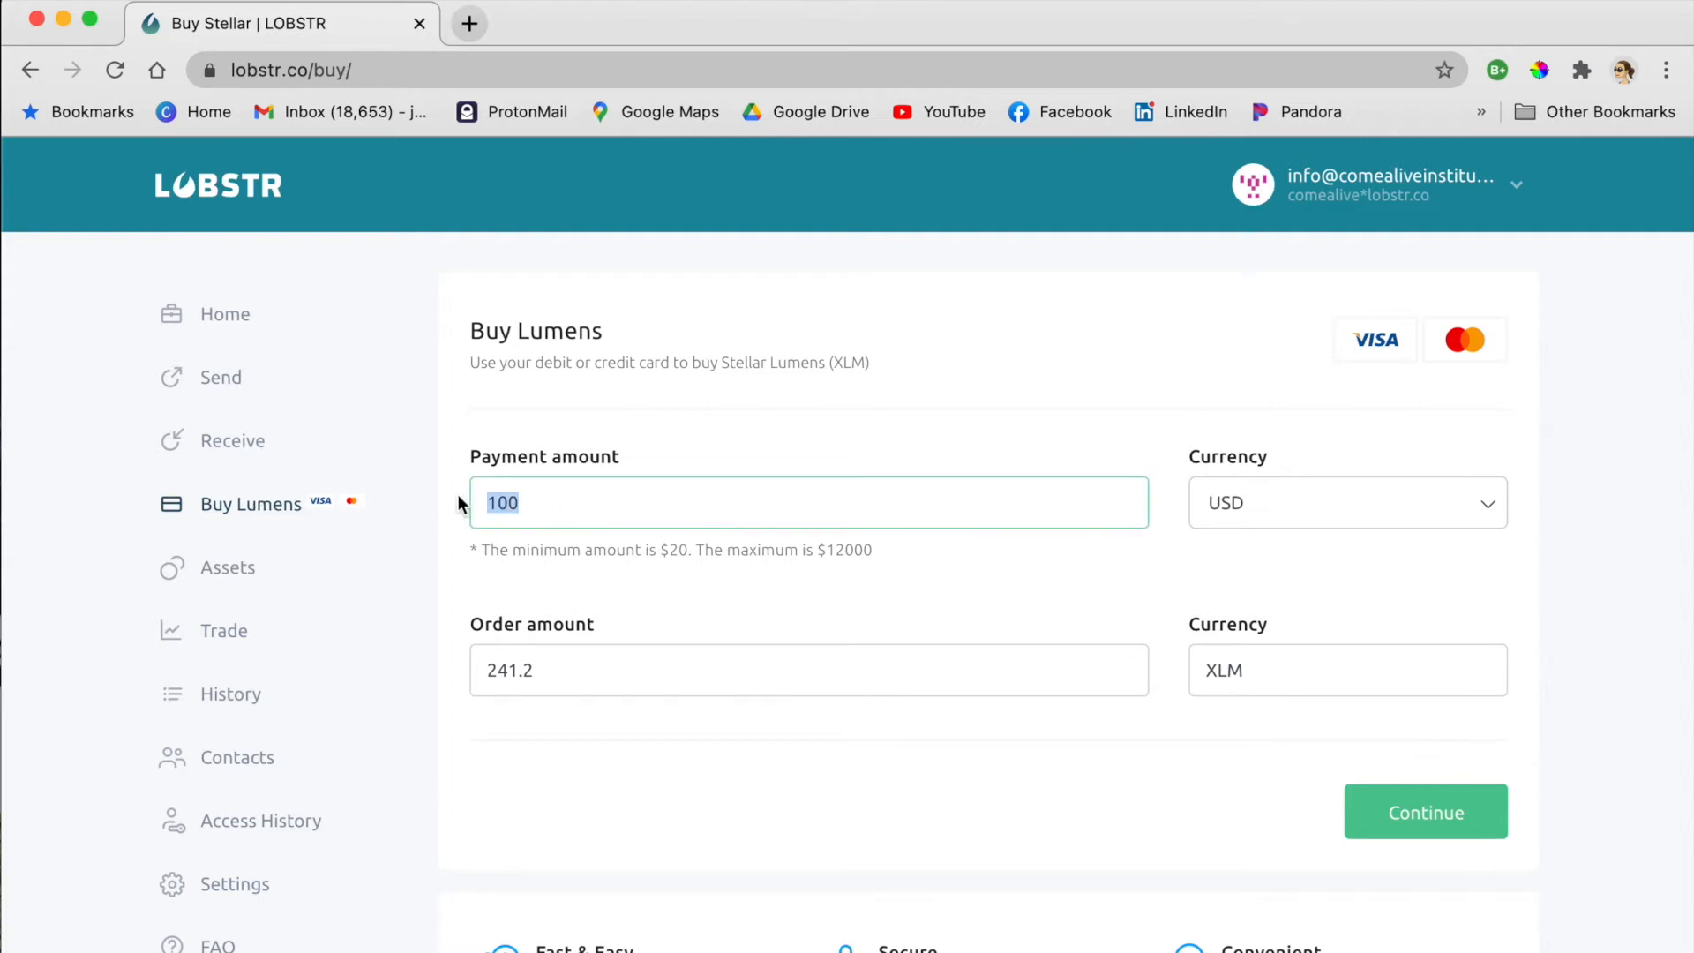
text(2)
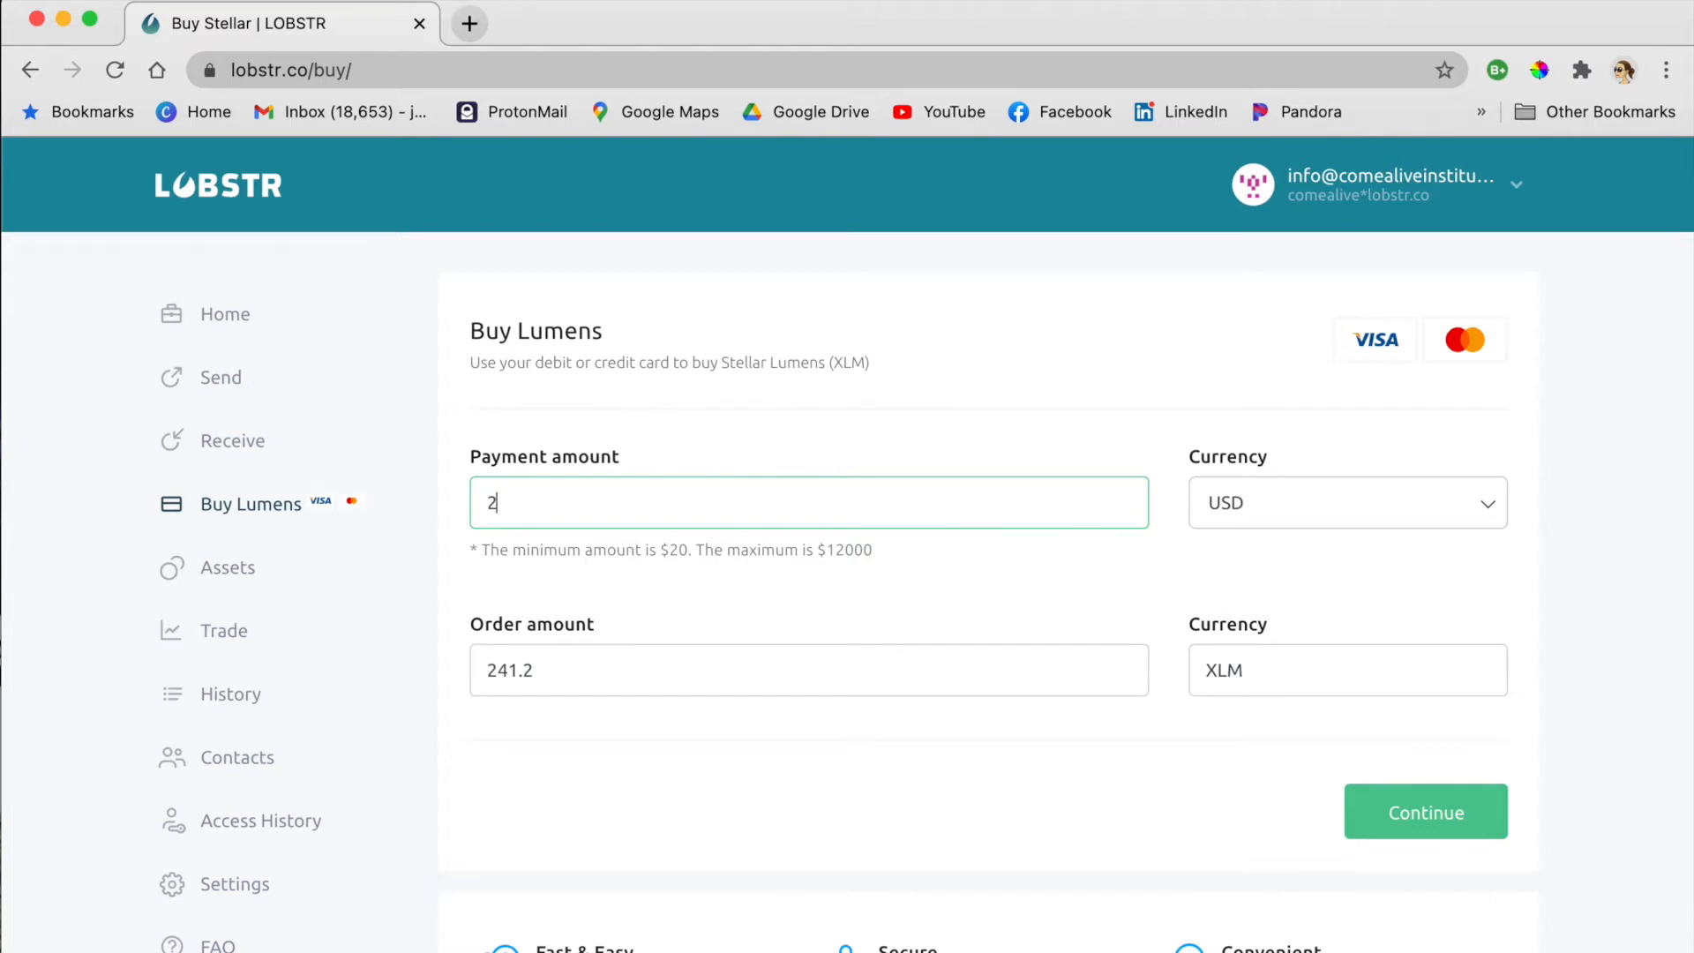
text(5)
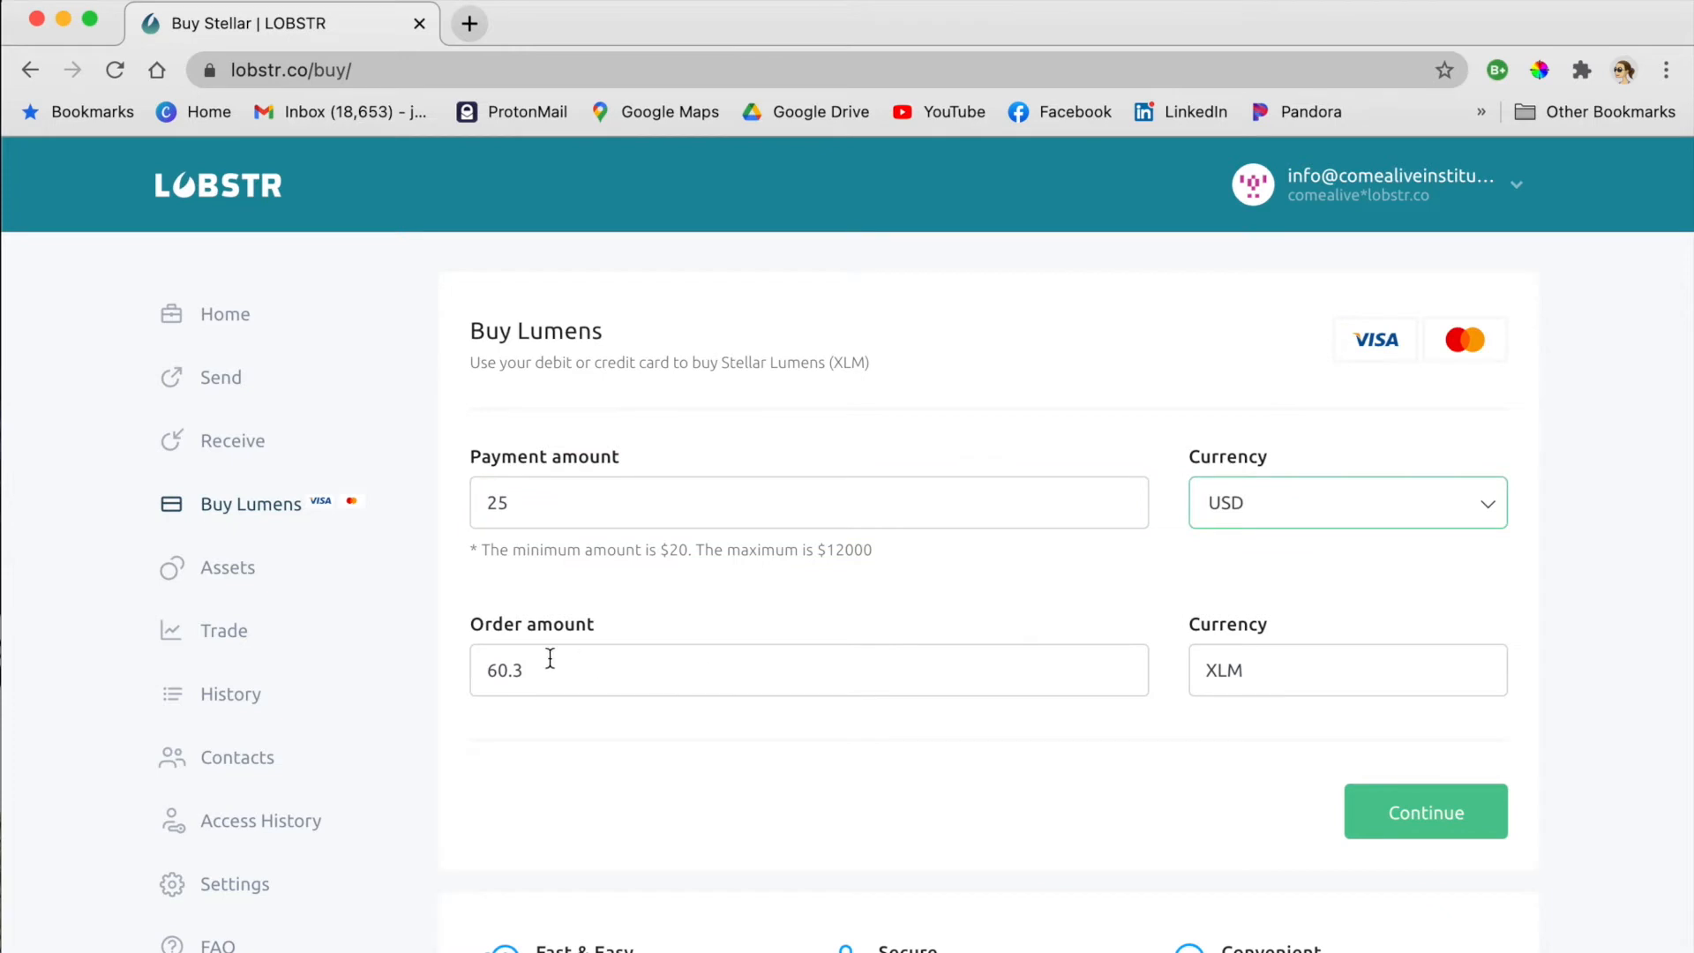
mouse_move(1458, 829)
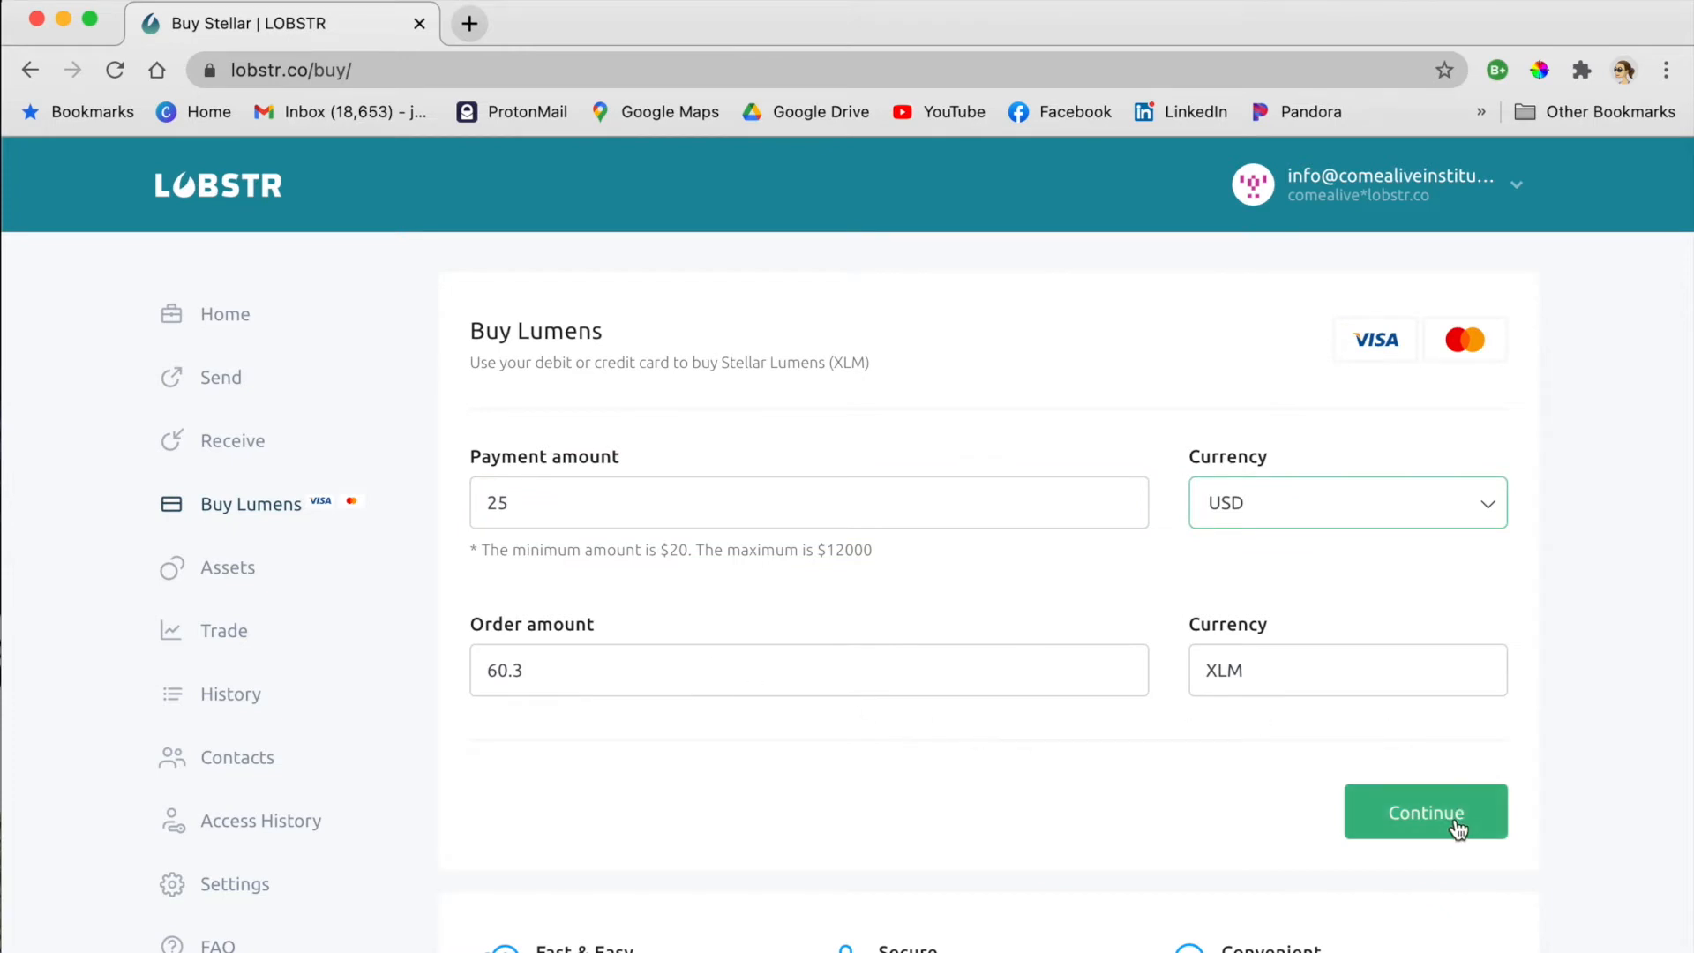
click(1426, 812)
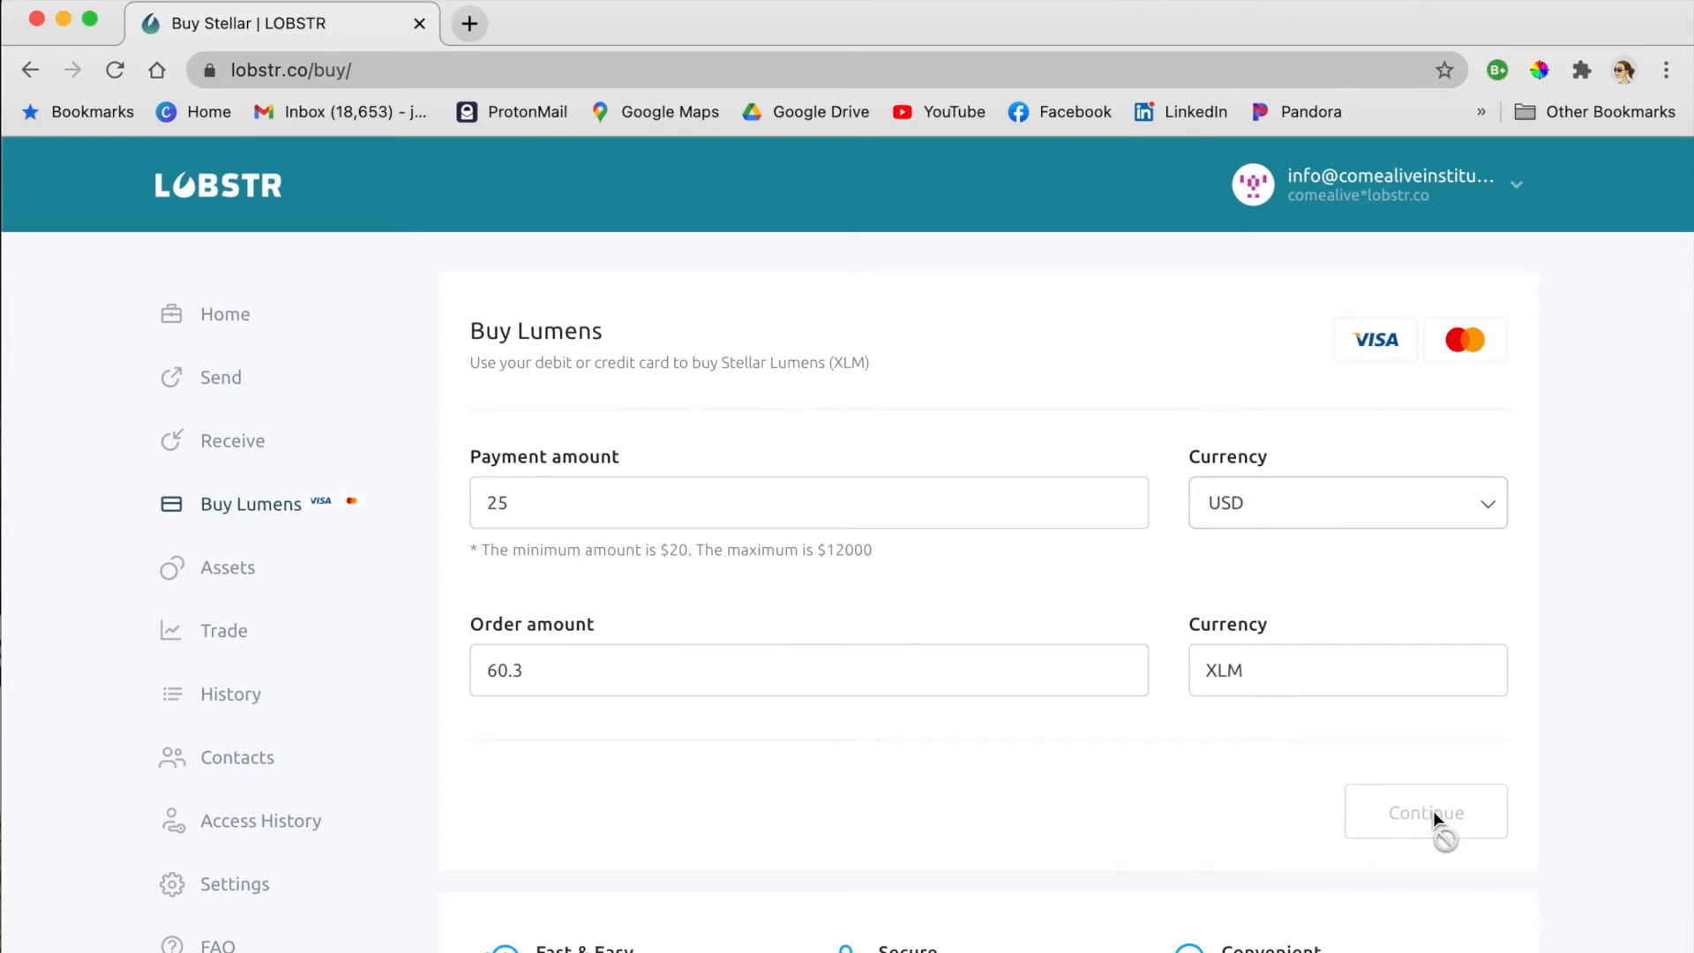
click(1426, 812)
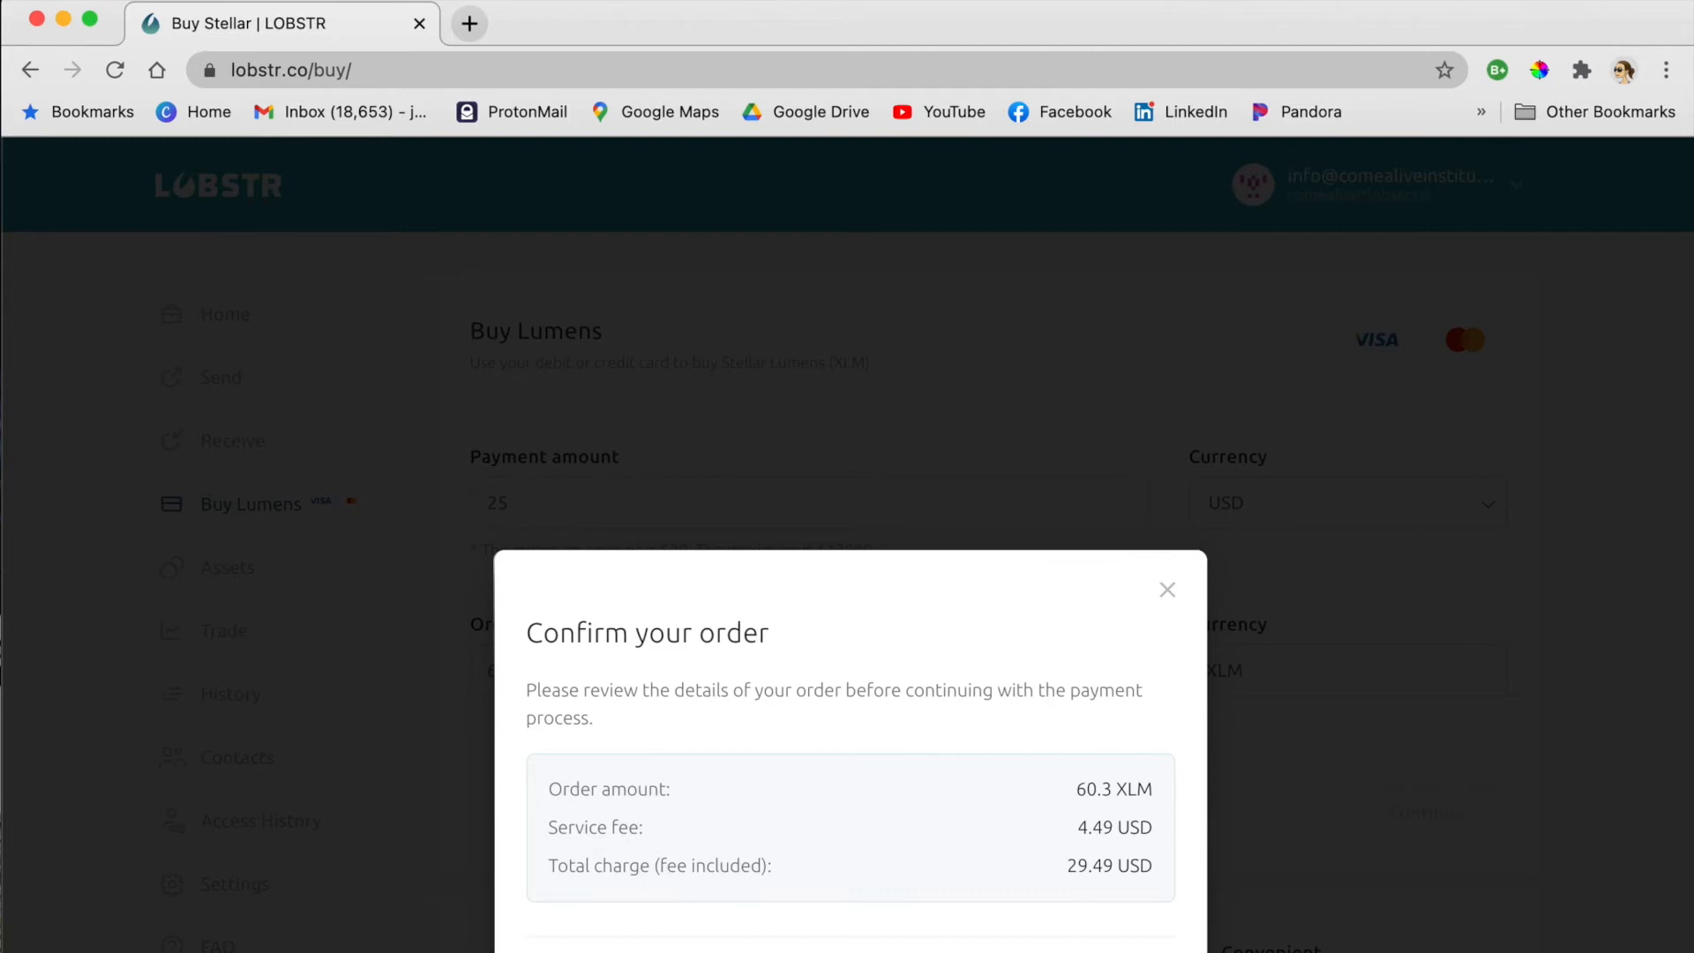
Step: Confirm the 25 USD order and continue into the MoonPay checkout
click(1169, 590)
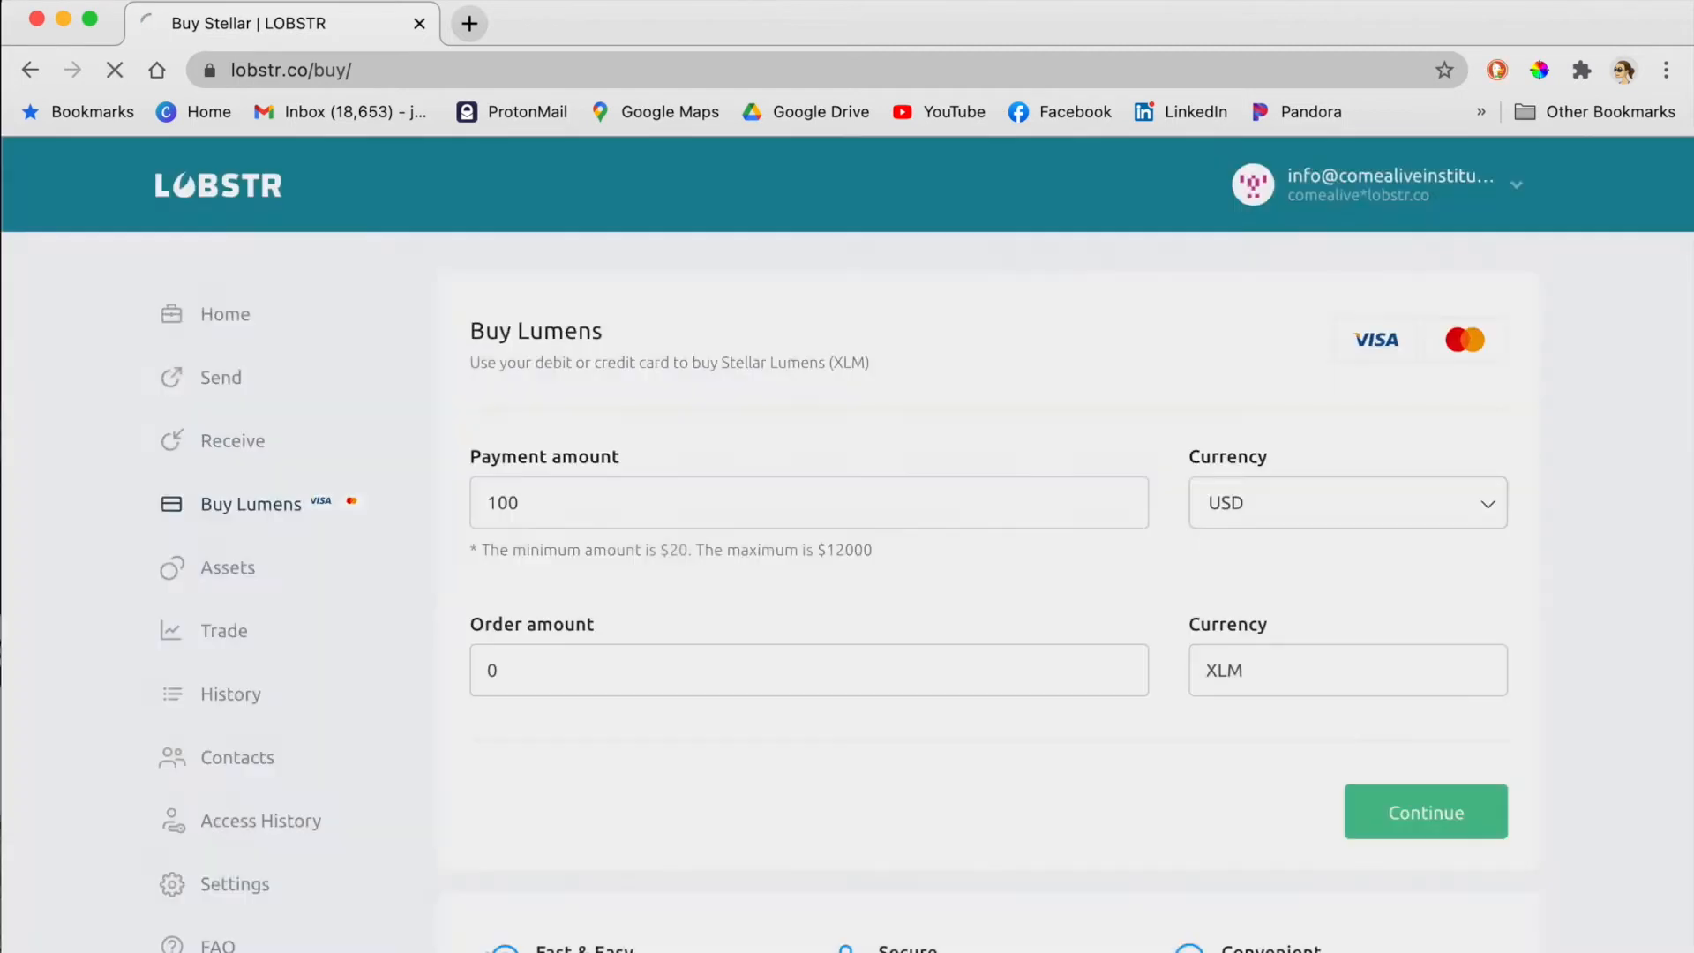
click(1426, 810)
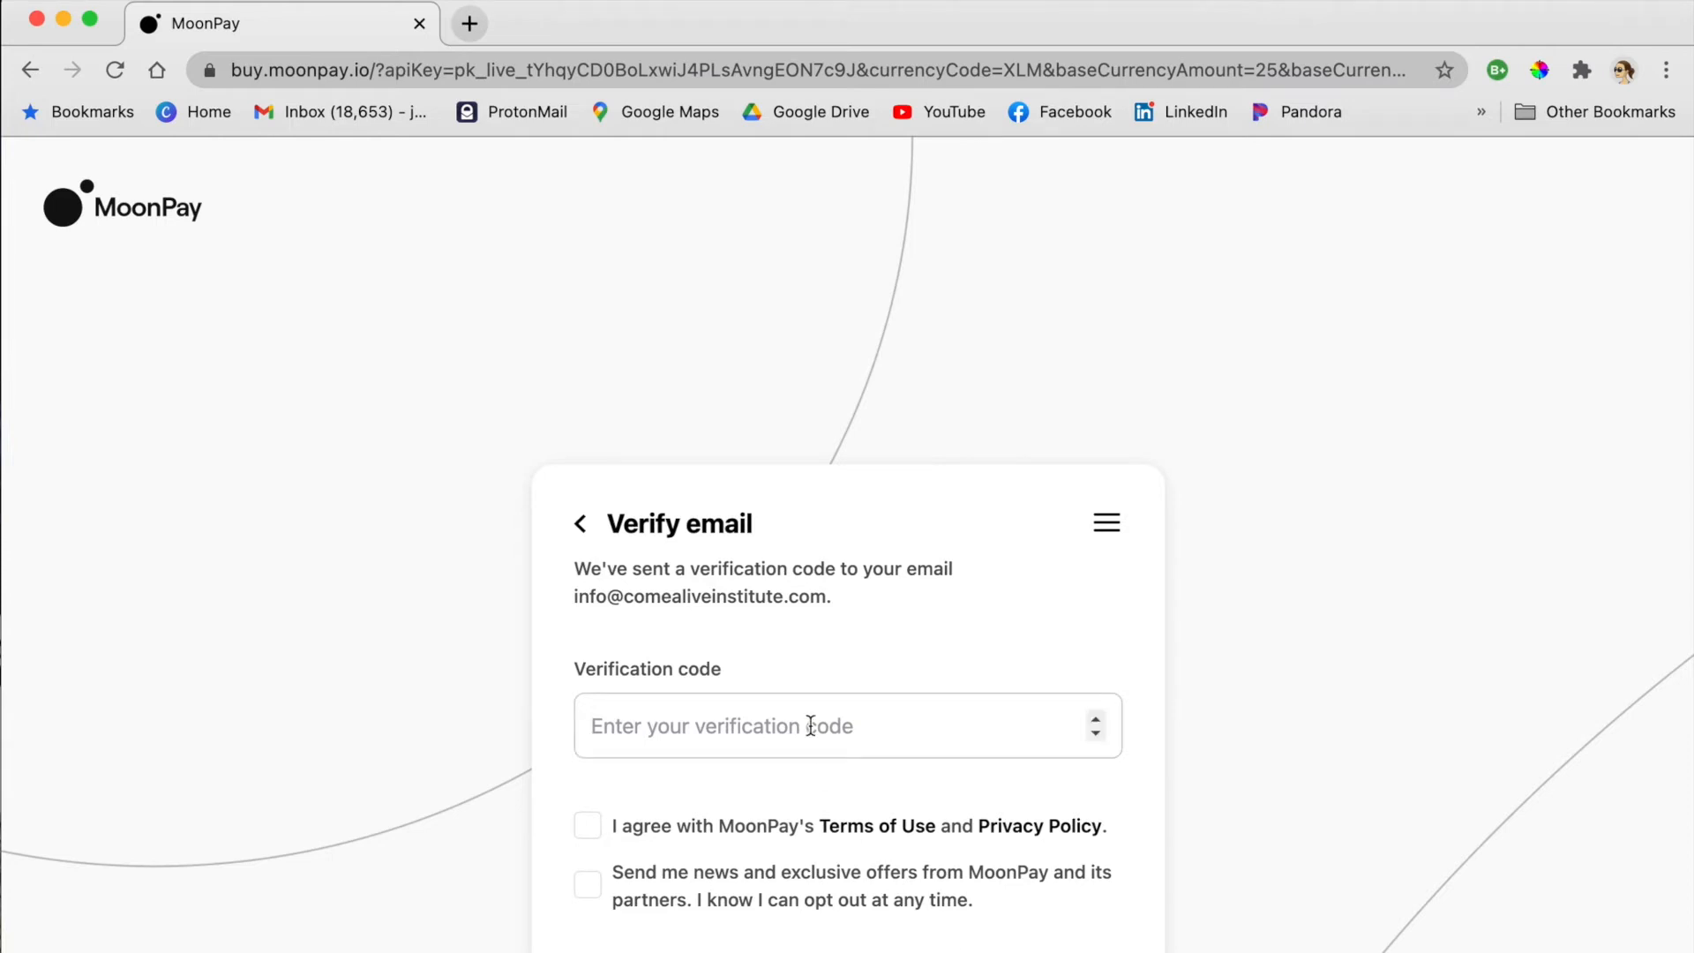
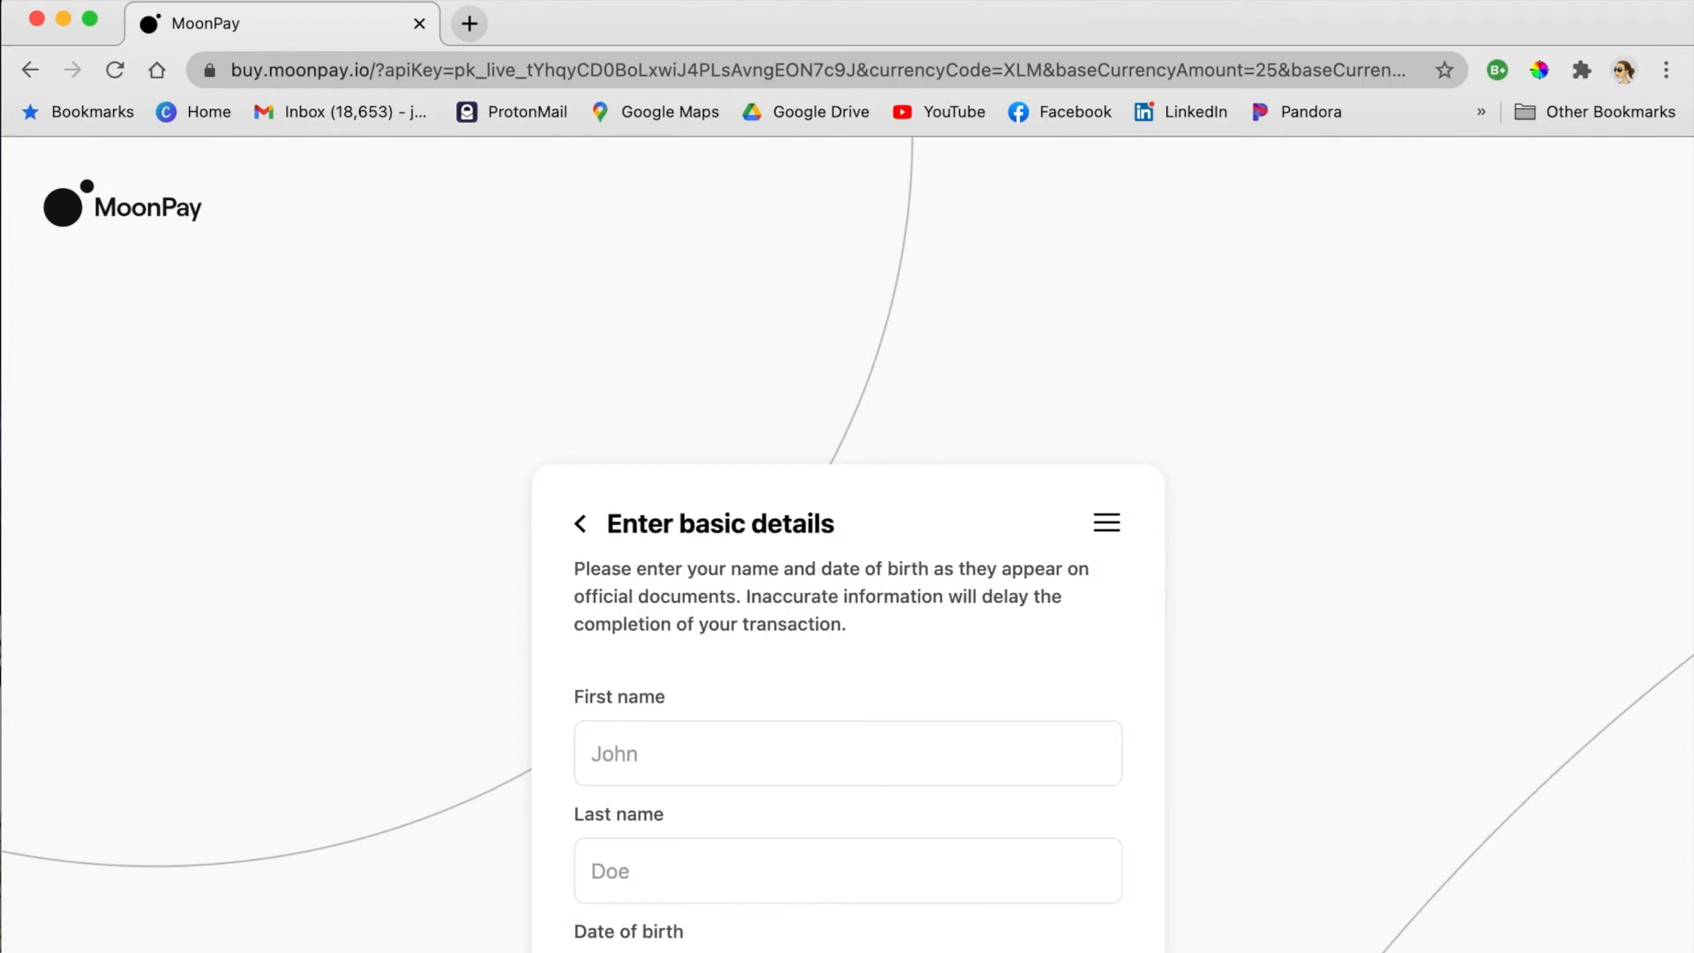
Step: Enter the first name, last name and date of birth in the basic details form
text(Do)
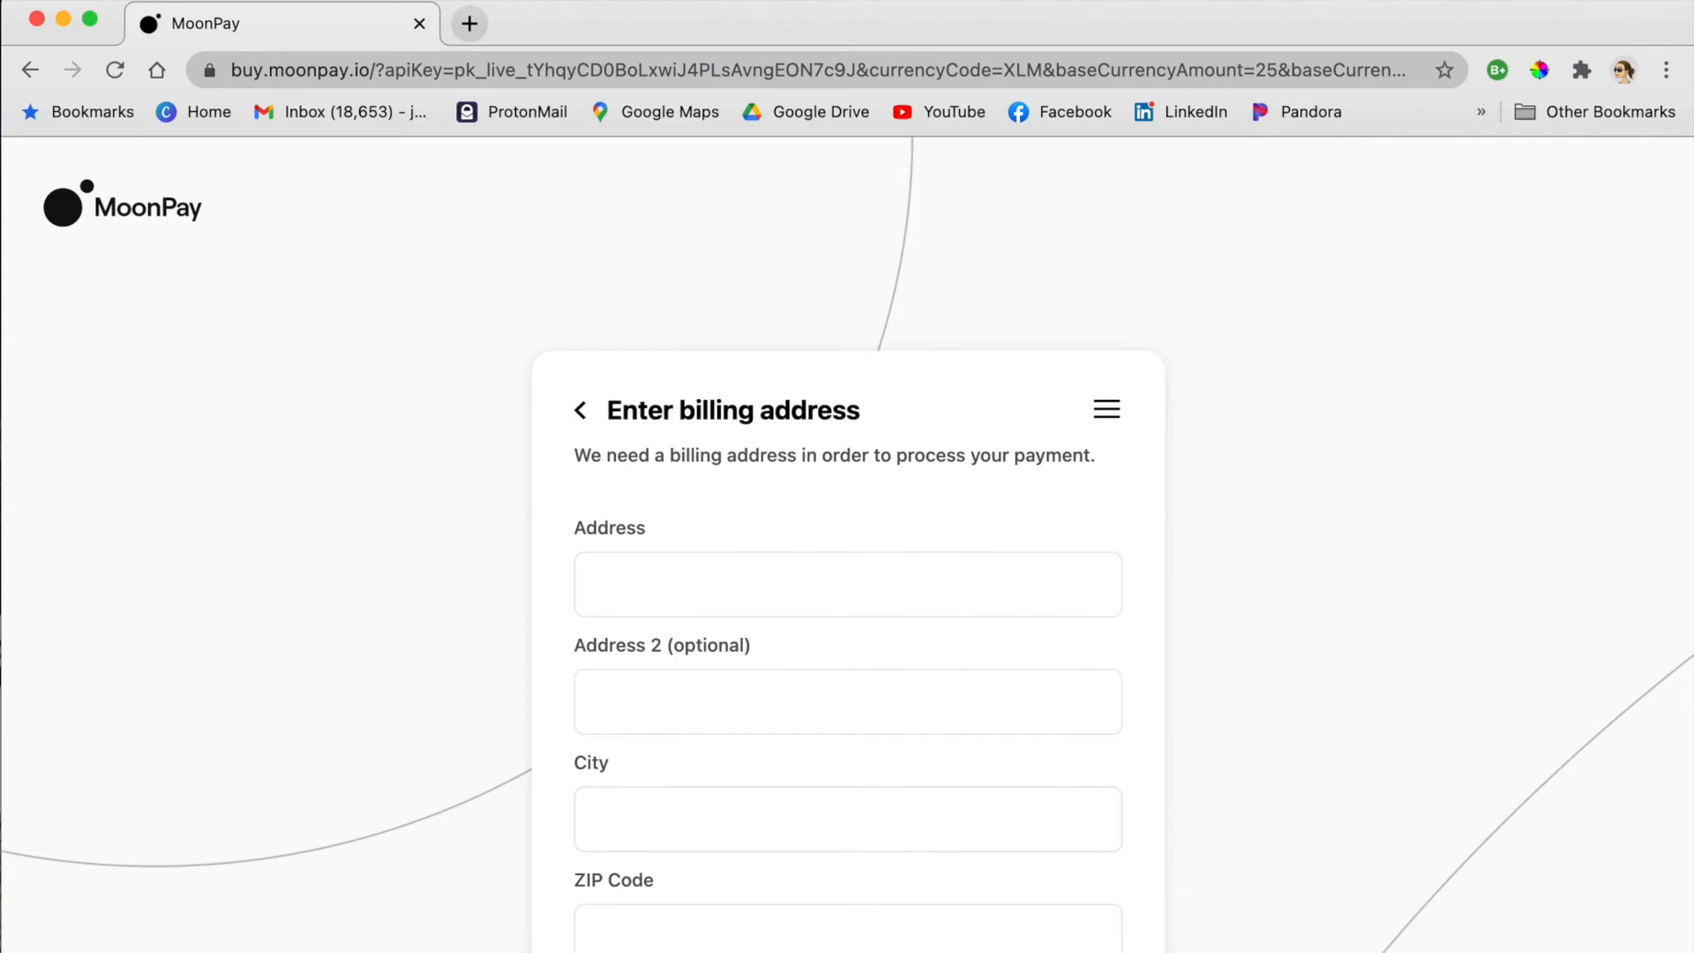
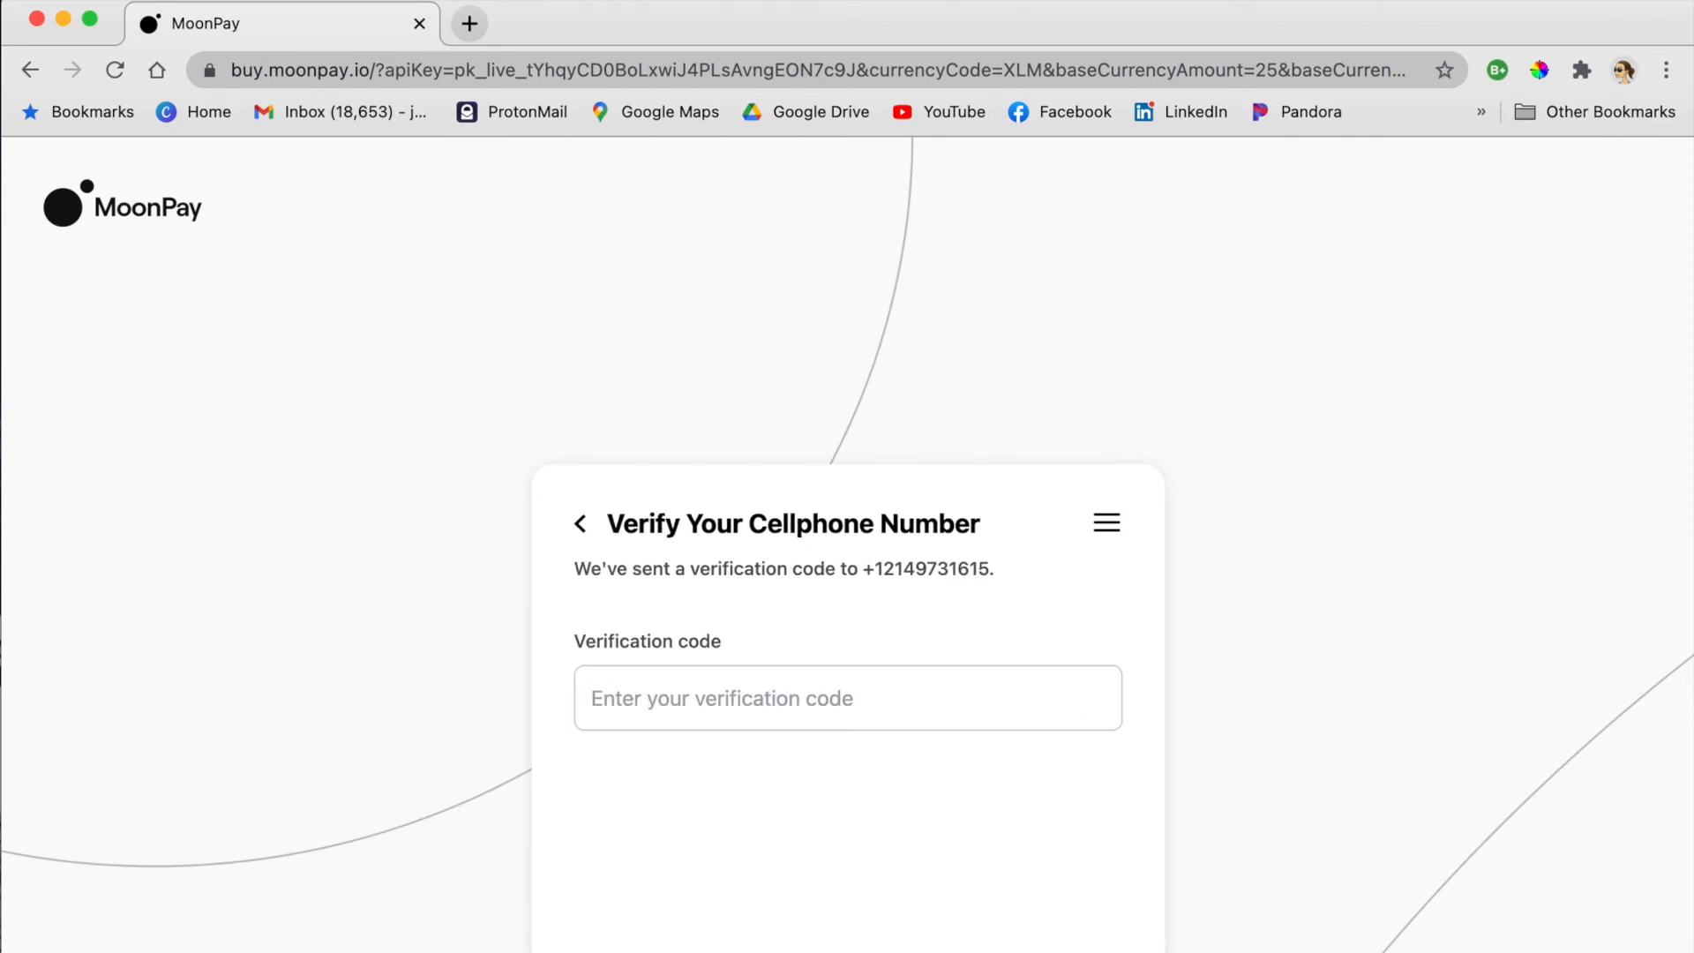
Step: Enter 1313 Mockingbird Lane, Dallas as the billing address and continue
mouse_move(989, 919)
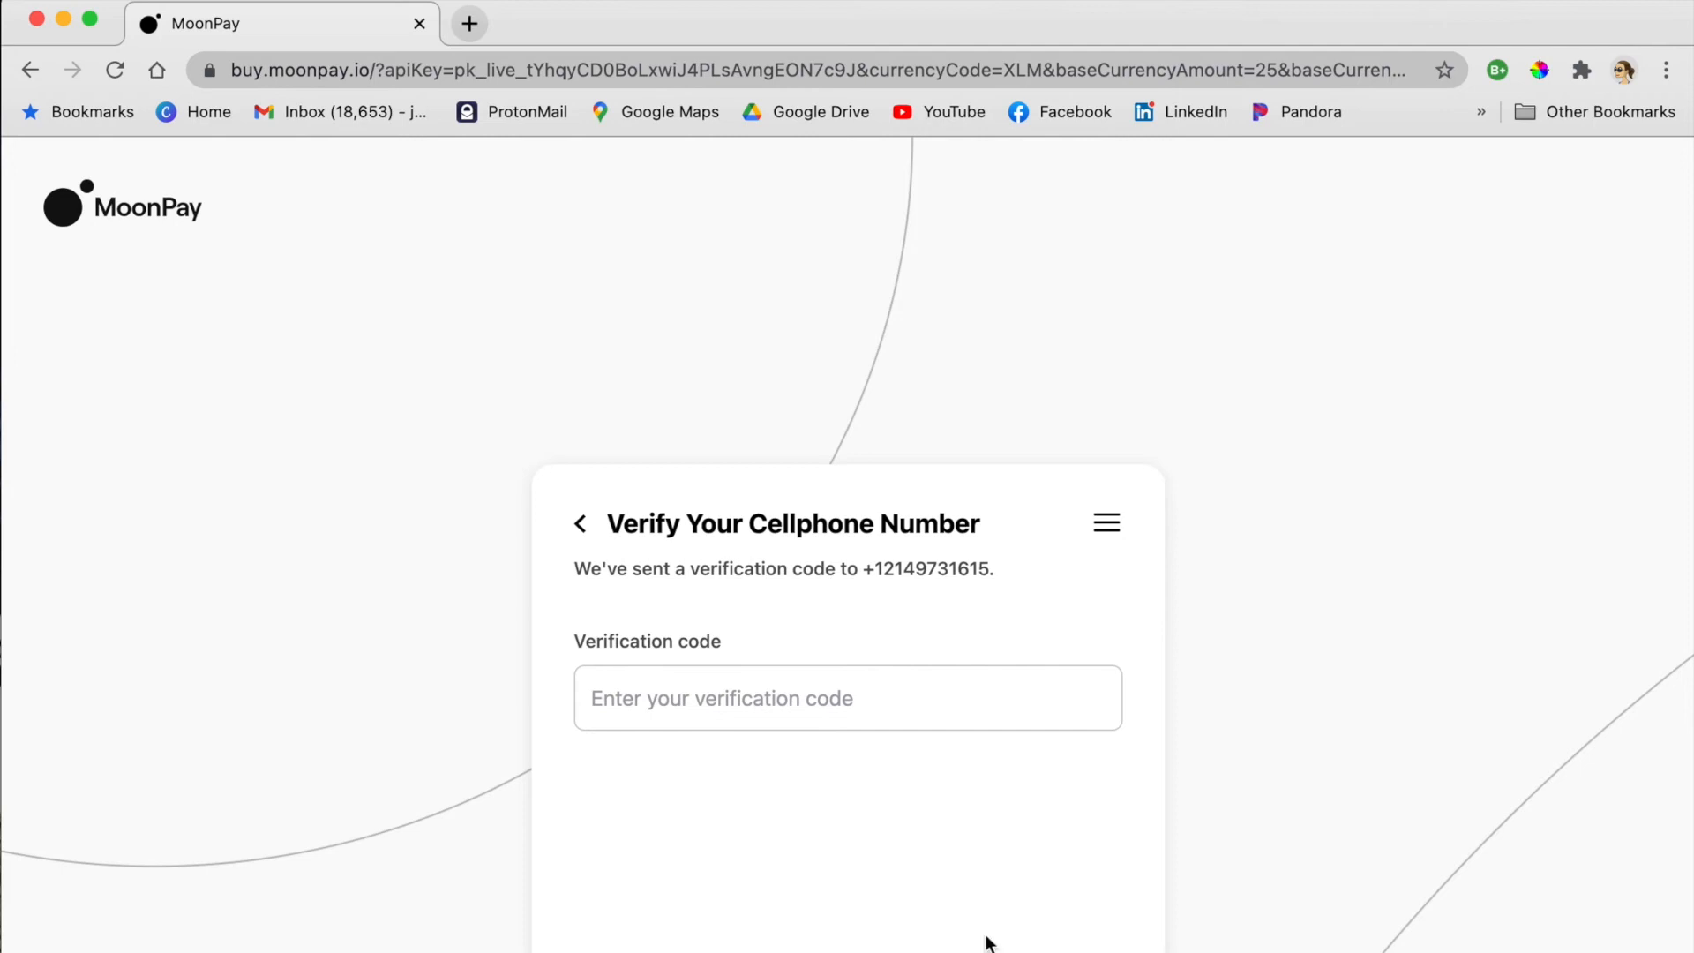
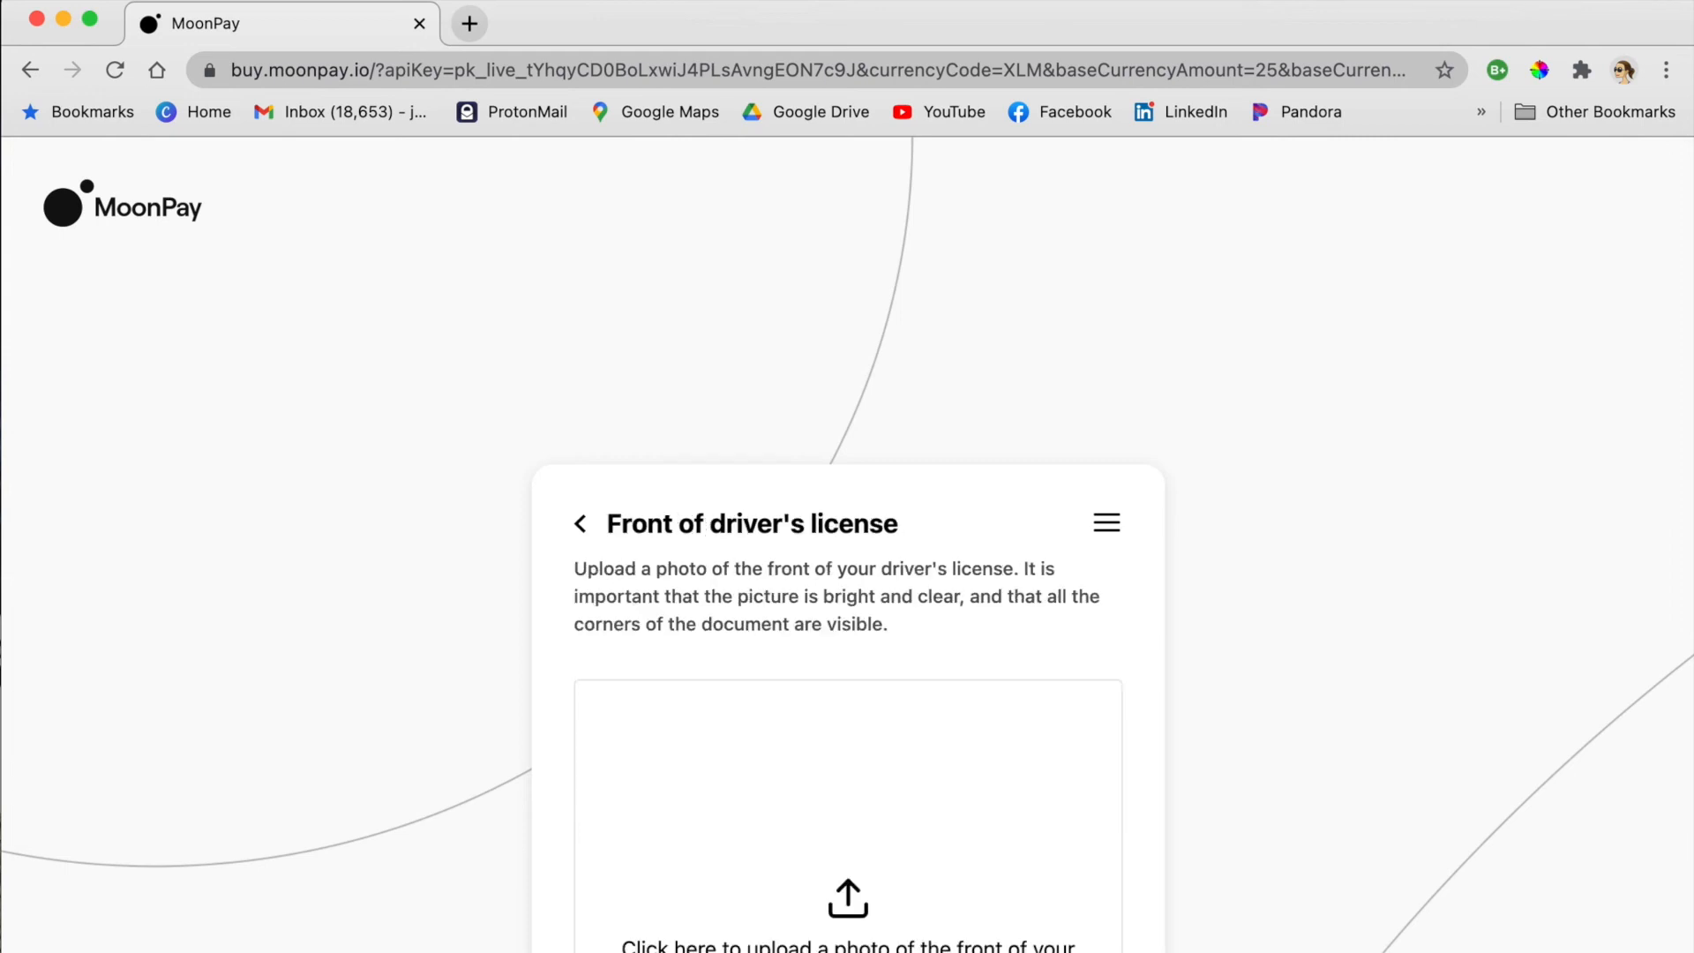
Step: Enter the texted verification code to verify the phone and reach the license upload
mouse_move(863, 918)
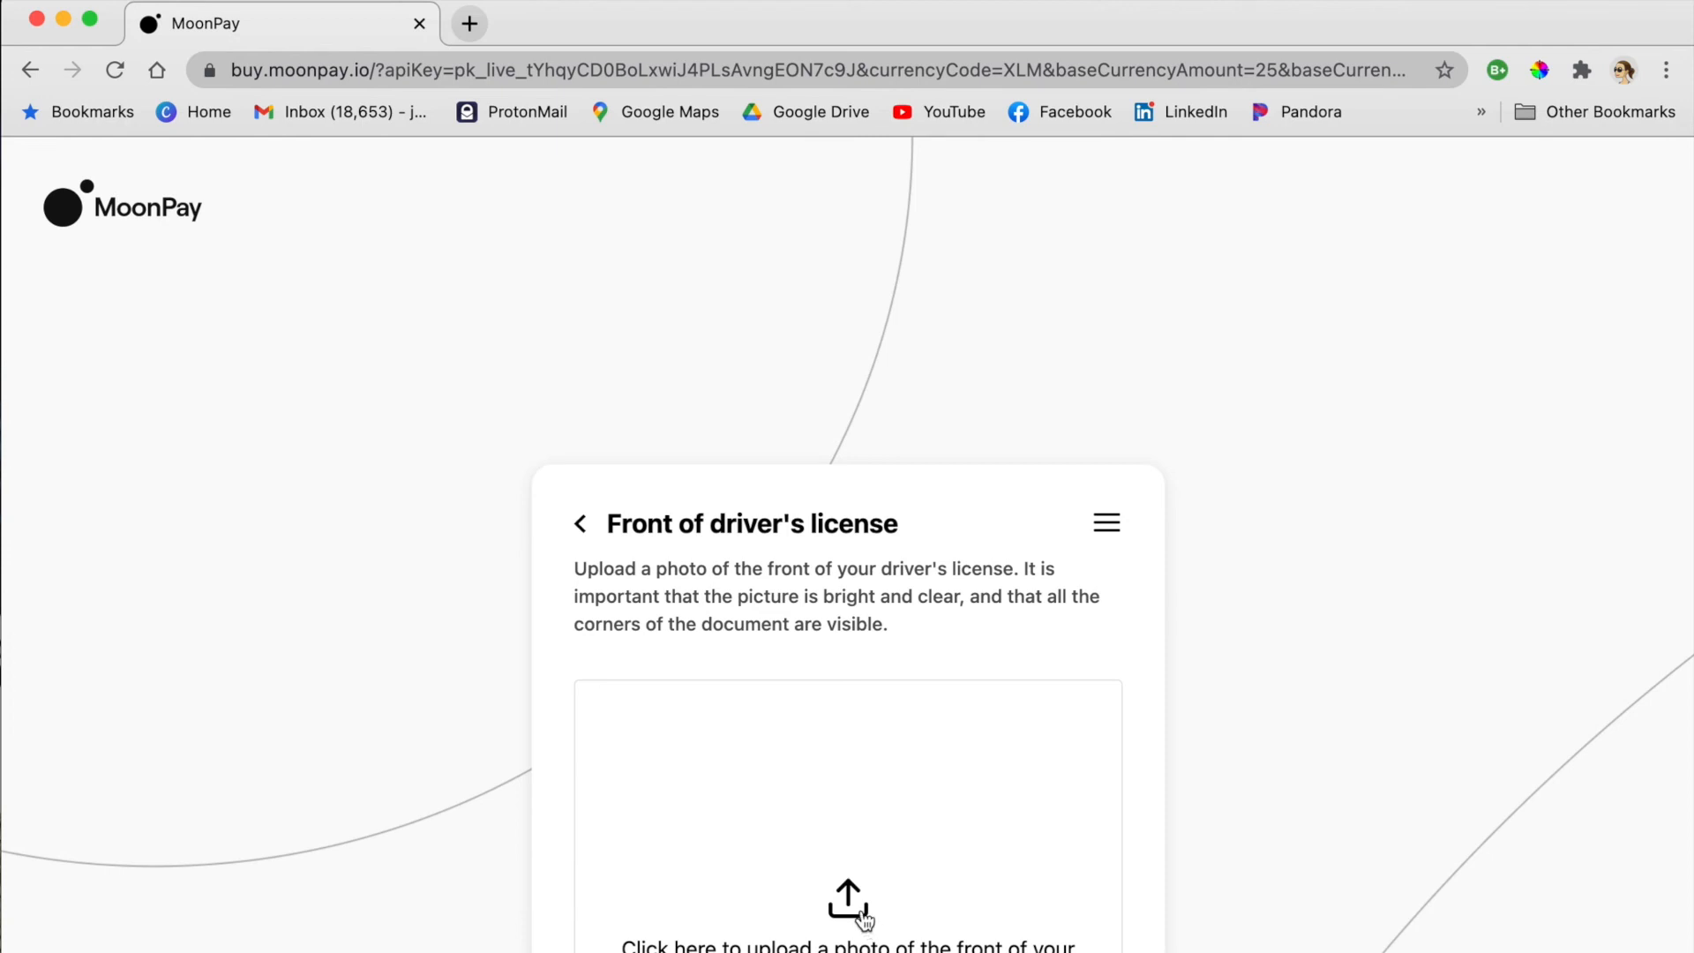